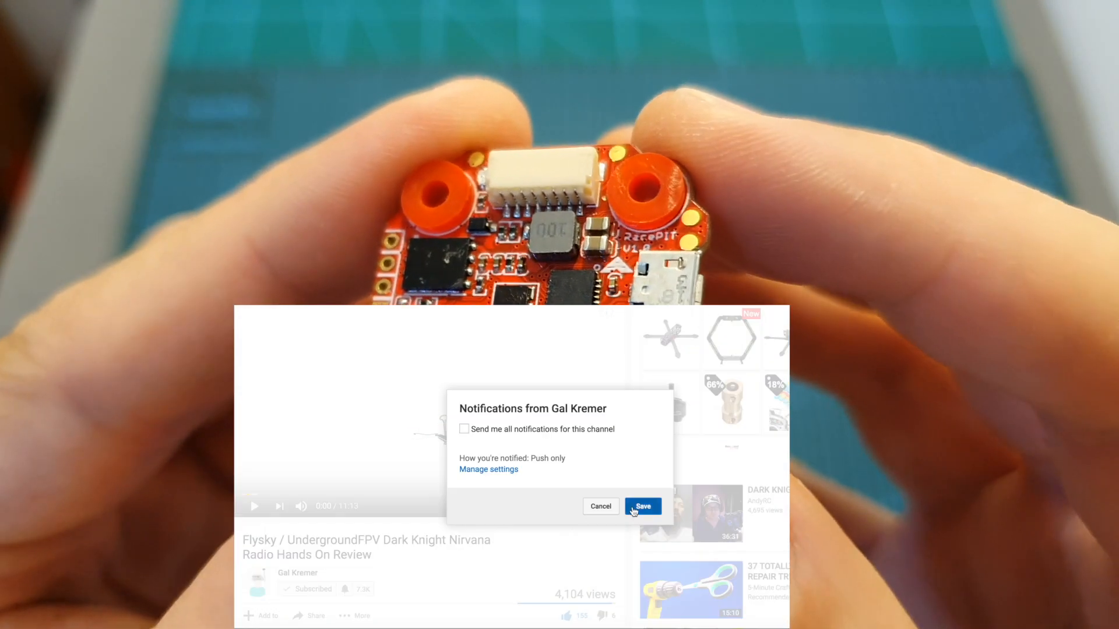
left_click(642, 507)
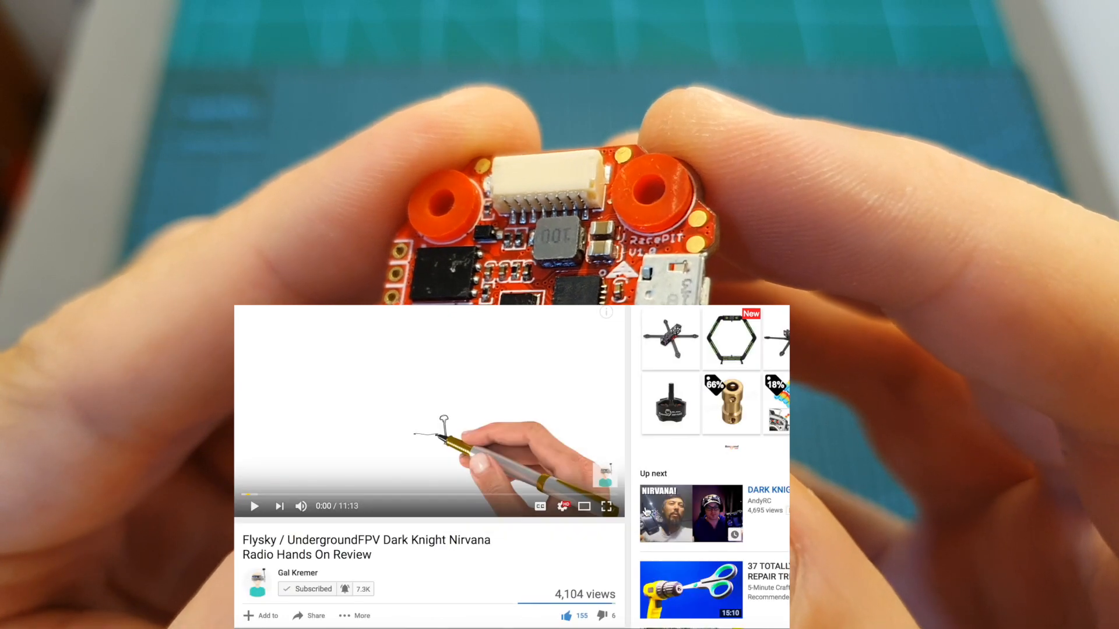